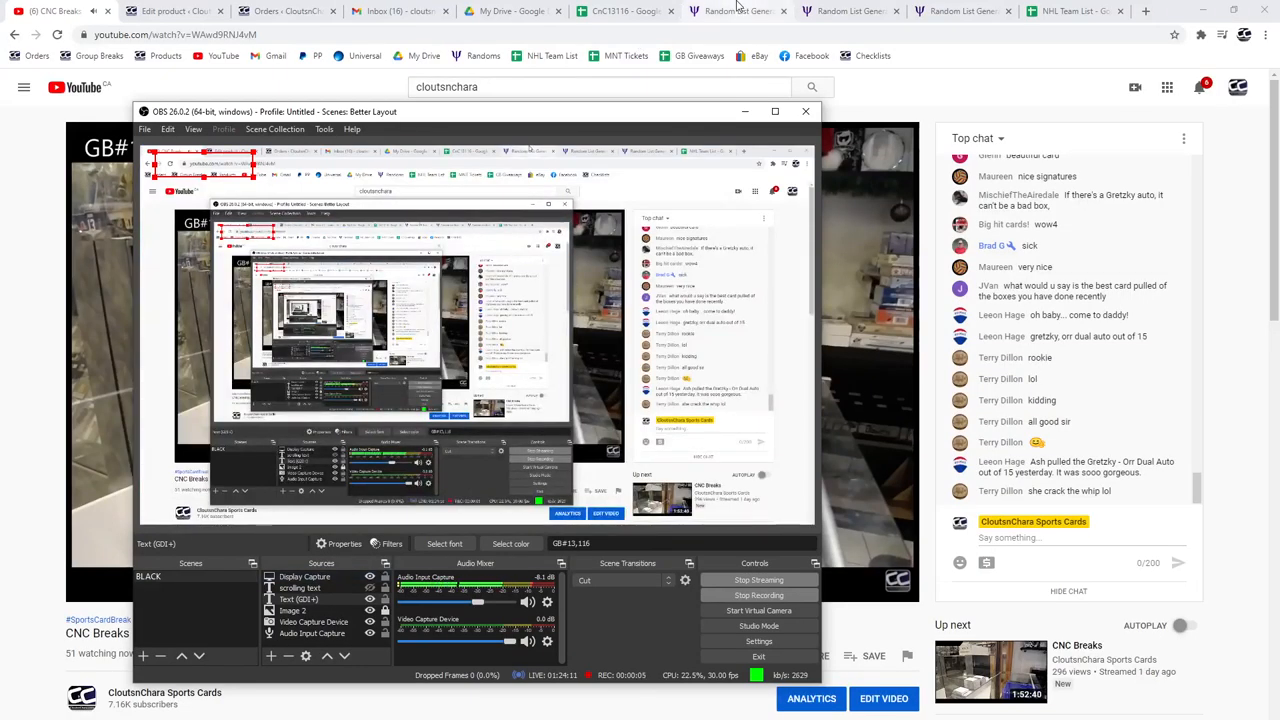
- Copy the randomized 43-name spot list, then reshuffle and copy the 2015 UD Team Canada card list
left_click(733, 11)
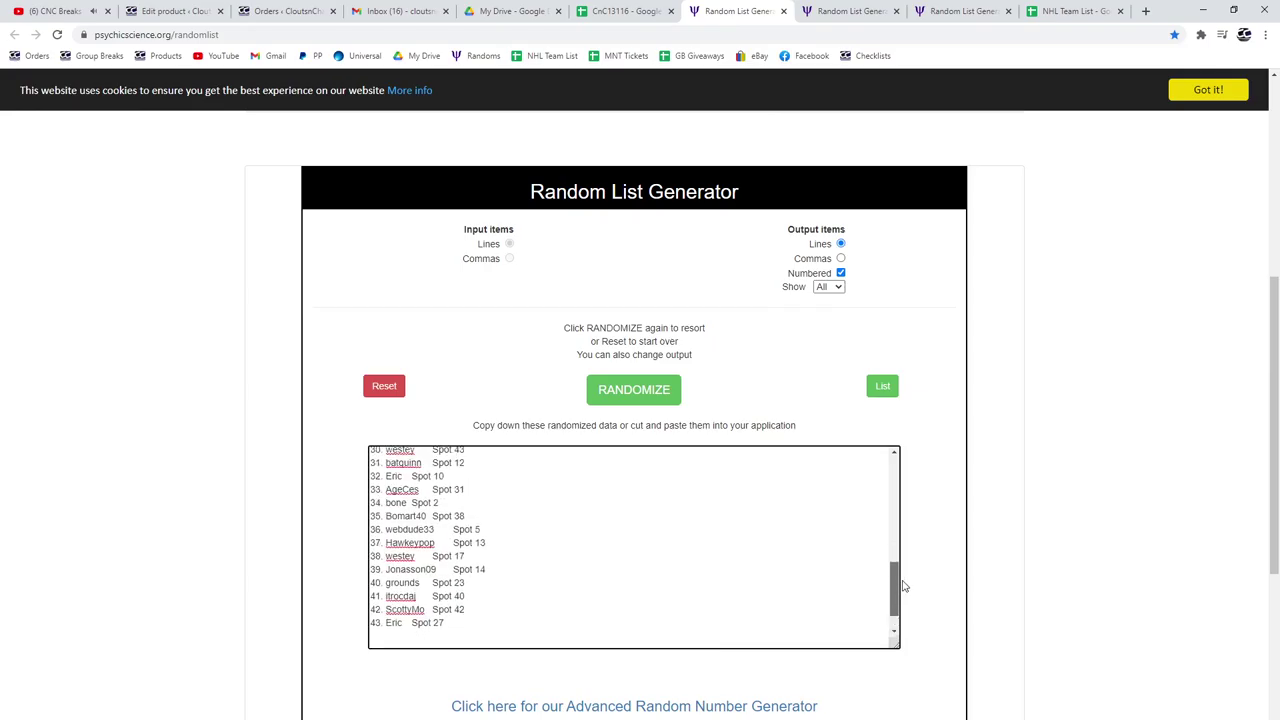
left_click(633, 389)
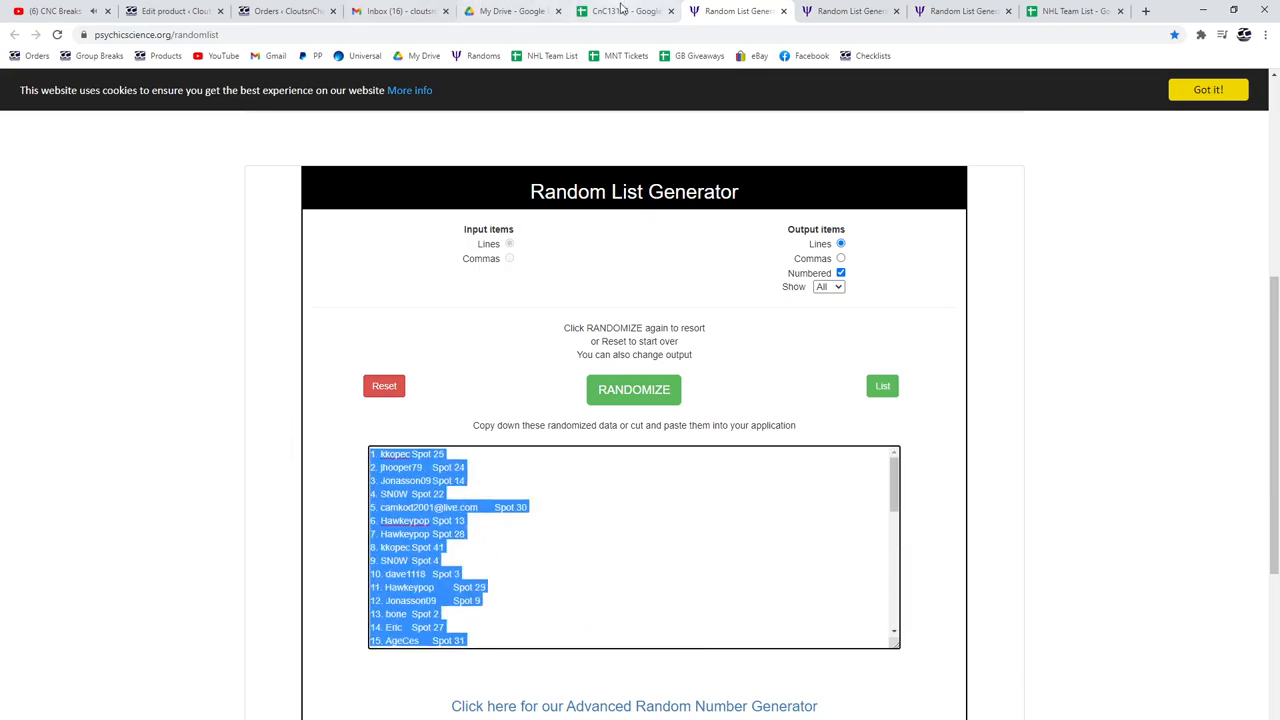
left_click(615, 11)
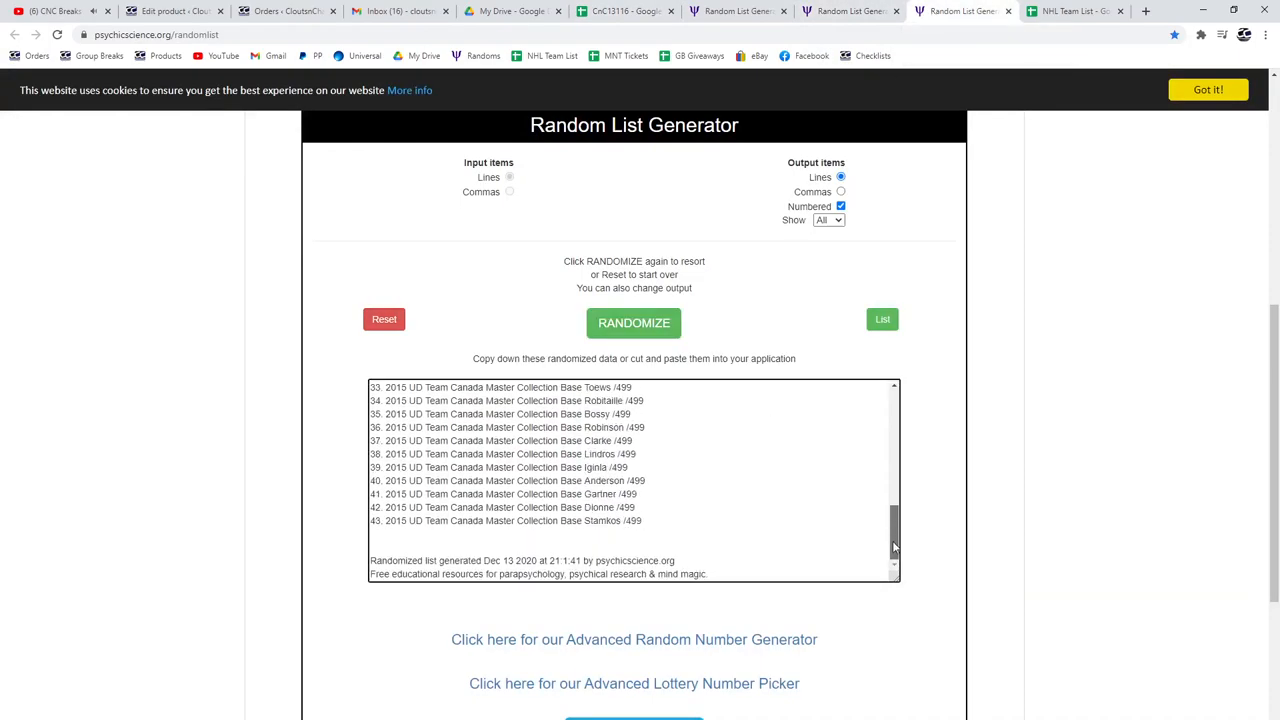
left_click(633, 322)
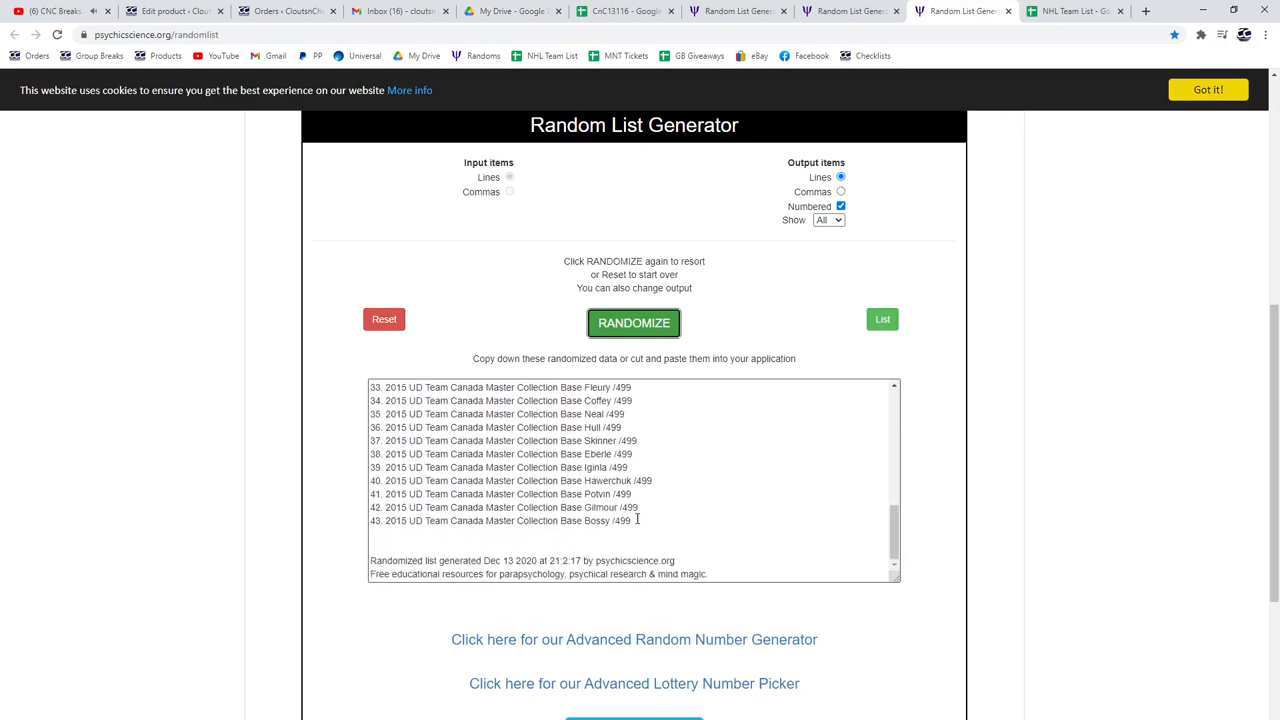
left_click(633, 322)
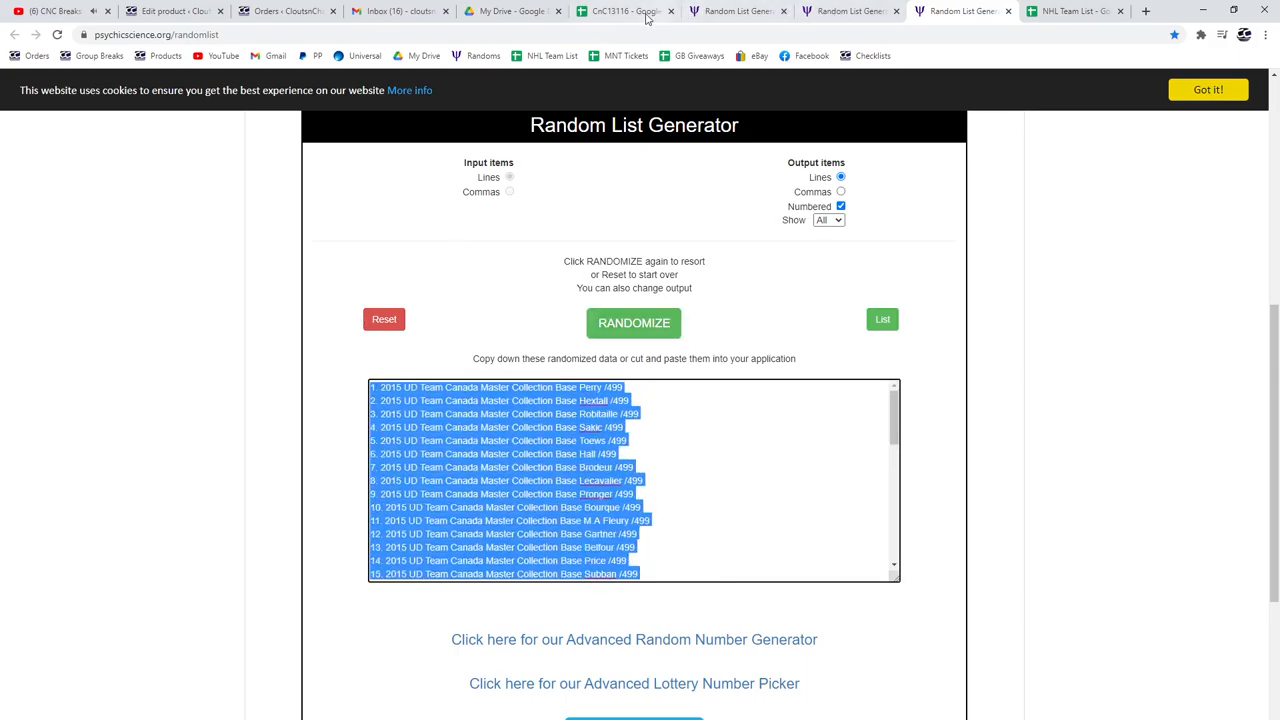
- Copy the second randomized card list and paste it into column D of CnC13116, starting at D1
left_click(630, 11)
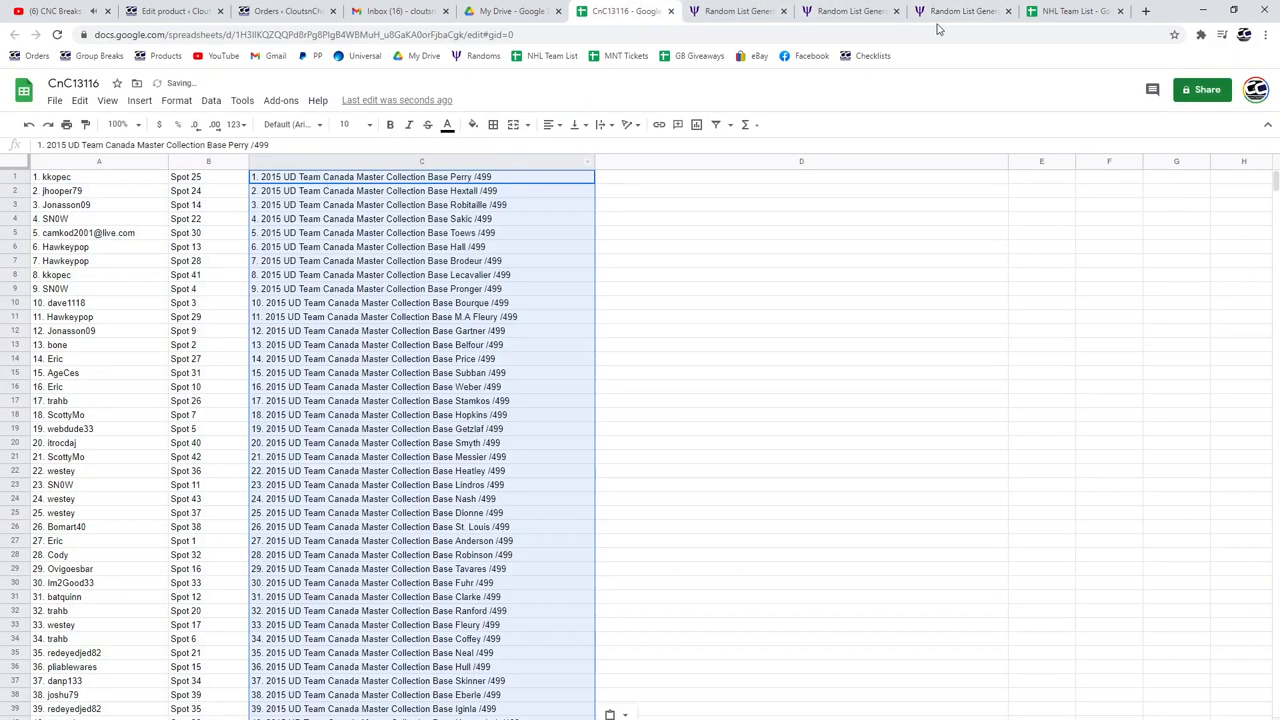
mouse_move(962, 14)
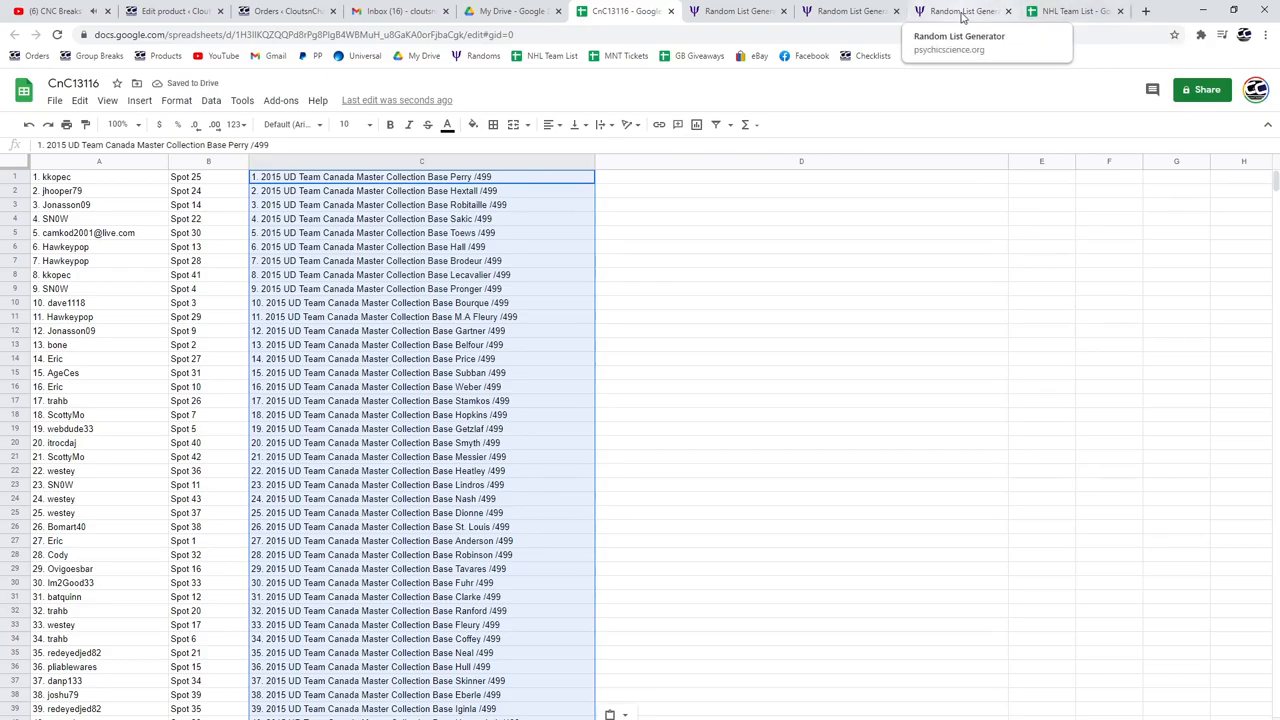
left_click(960, 11)
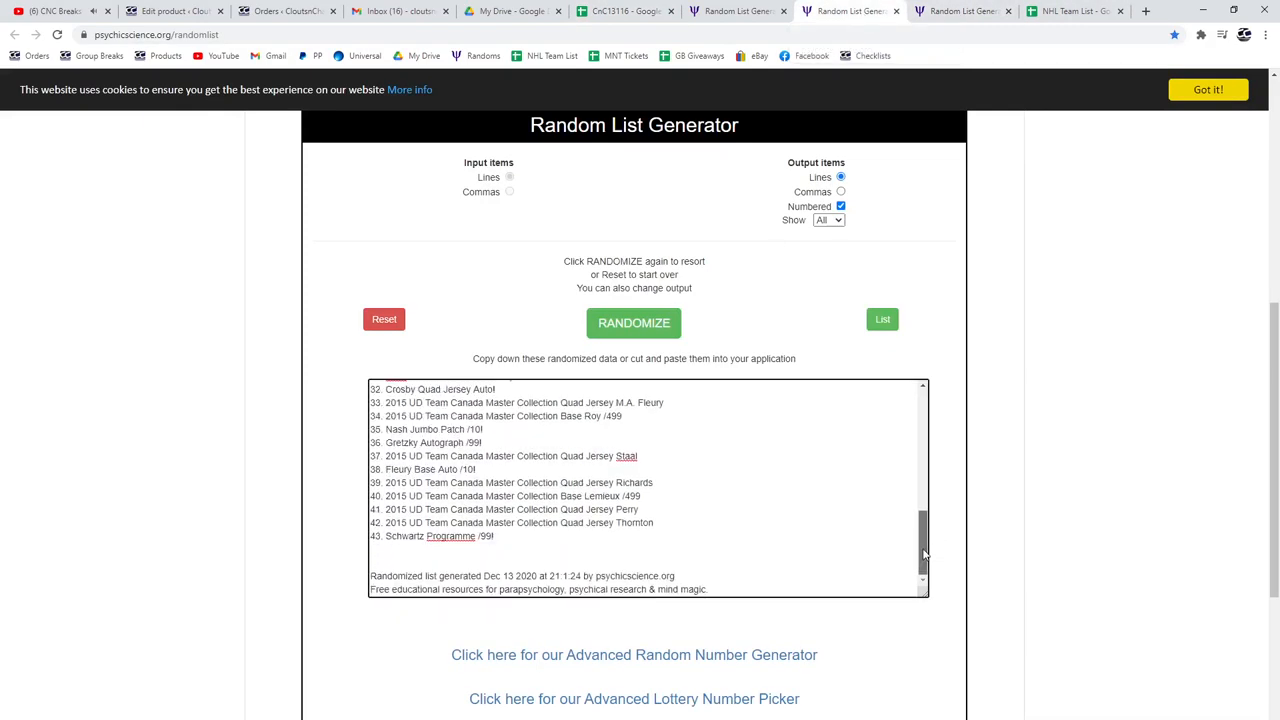
left_click(633, 322)
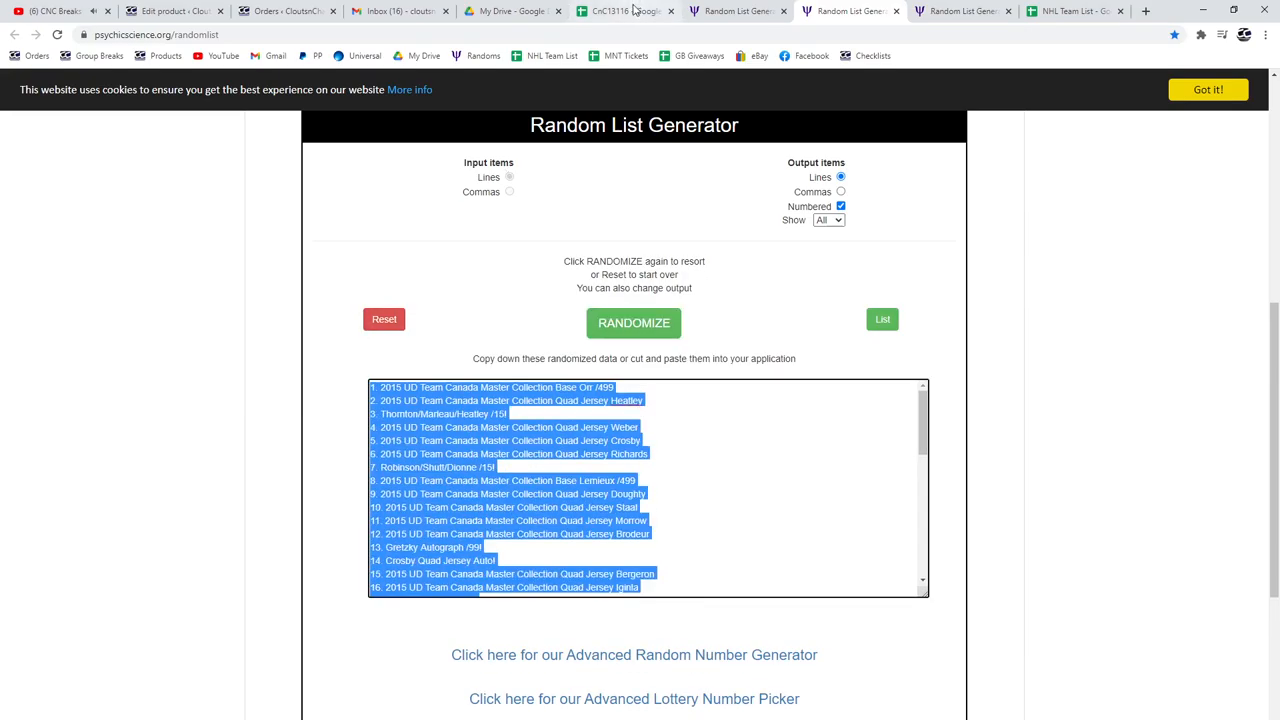
left_click(615, 12)
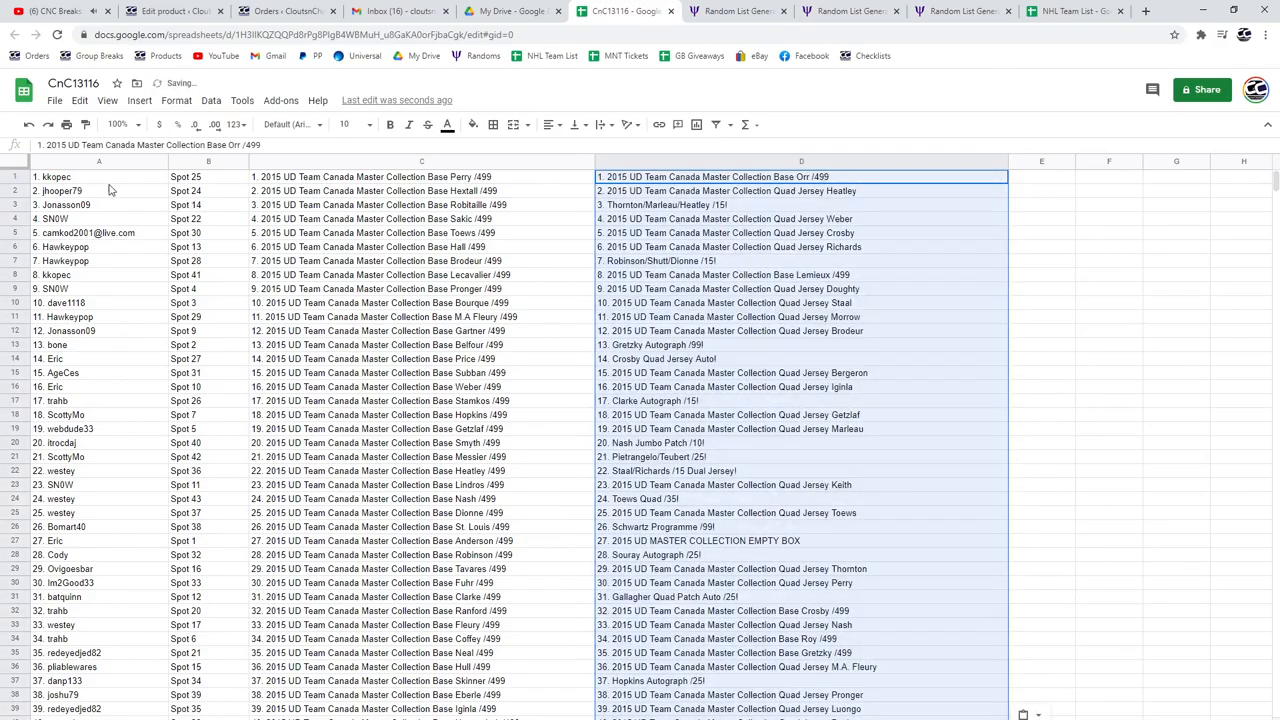
left_click(1042, 177)
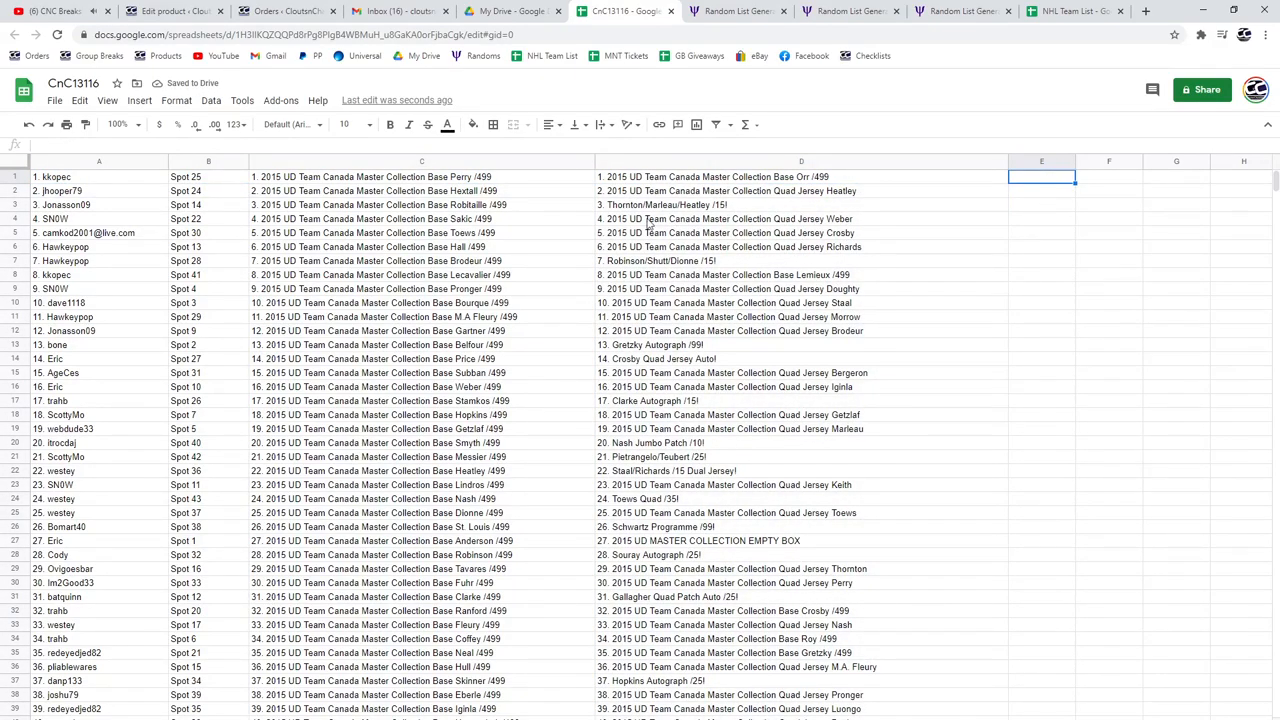
- Bold columns A–D of hit rows 3, 7, 13, 14, 17 and 20
left_click(801, 204)
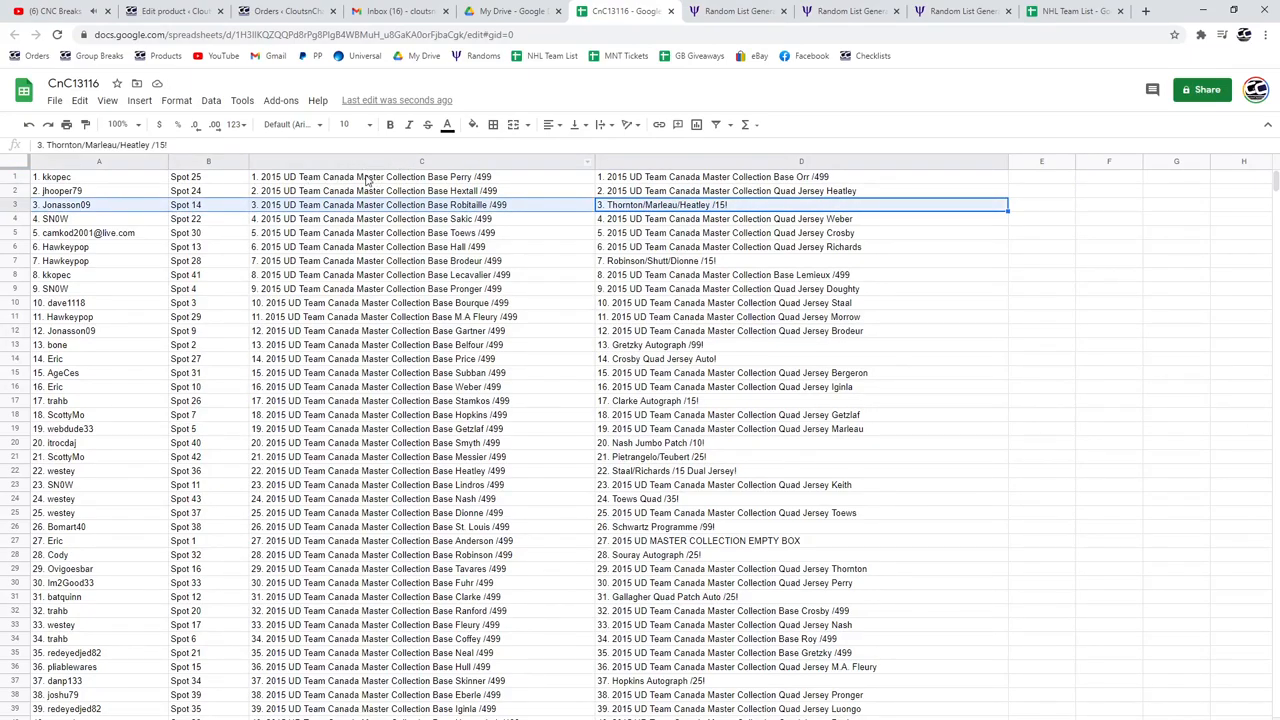
left_click(389, 124)
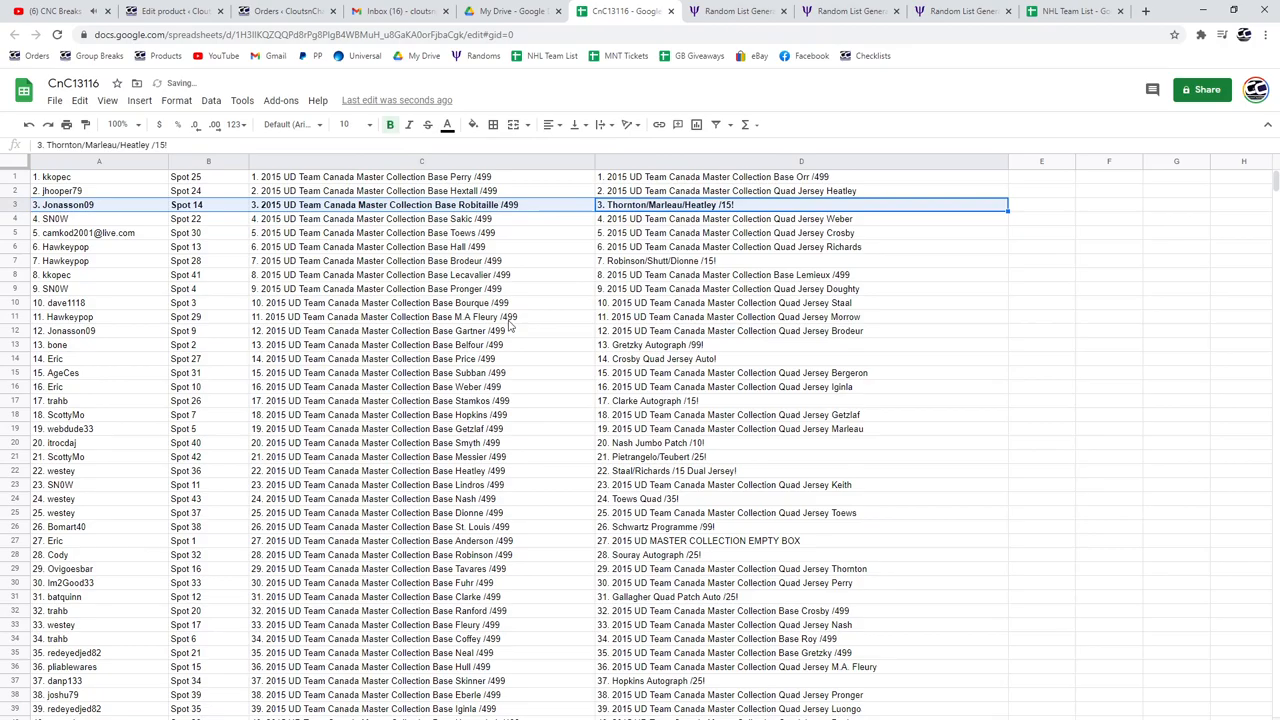
left_click(698, 261)
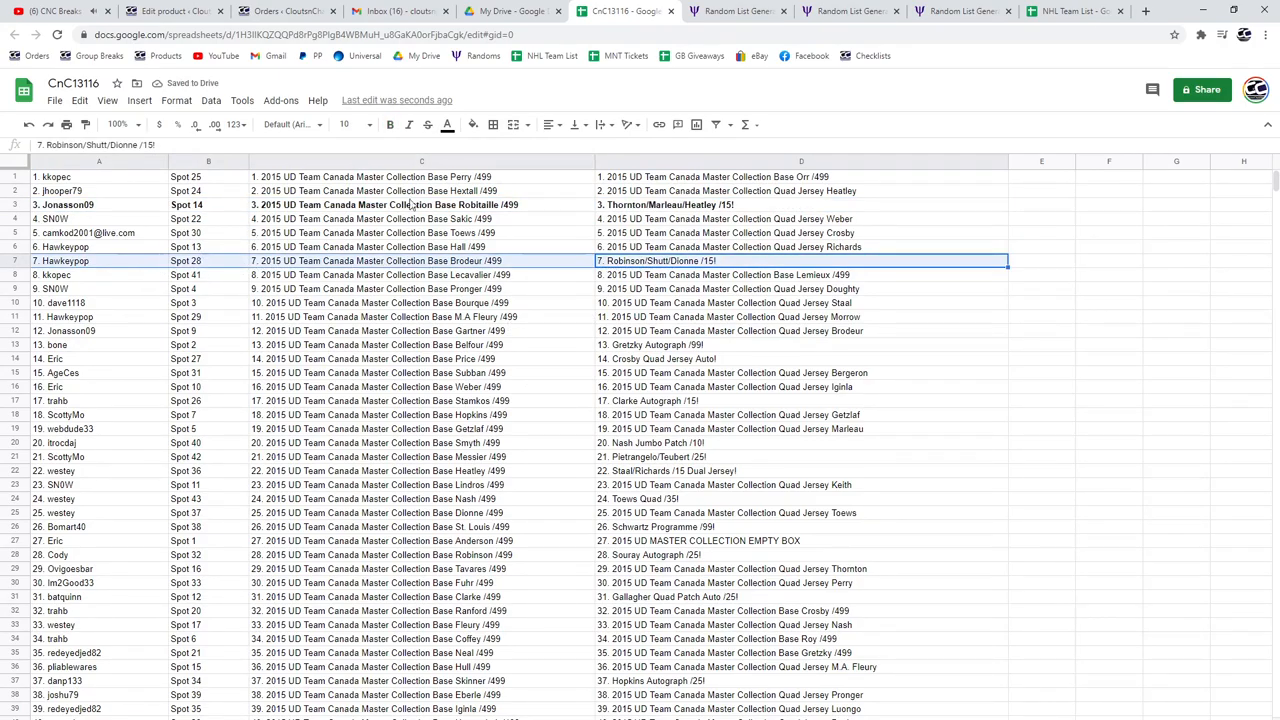
mouse_move(385, 124)
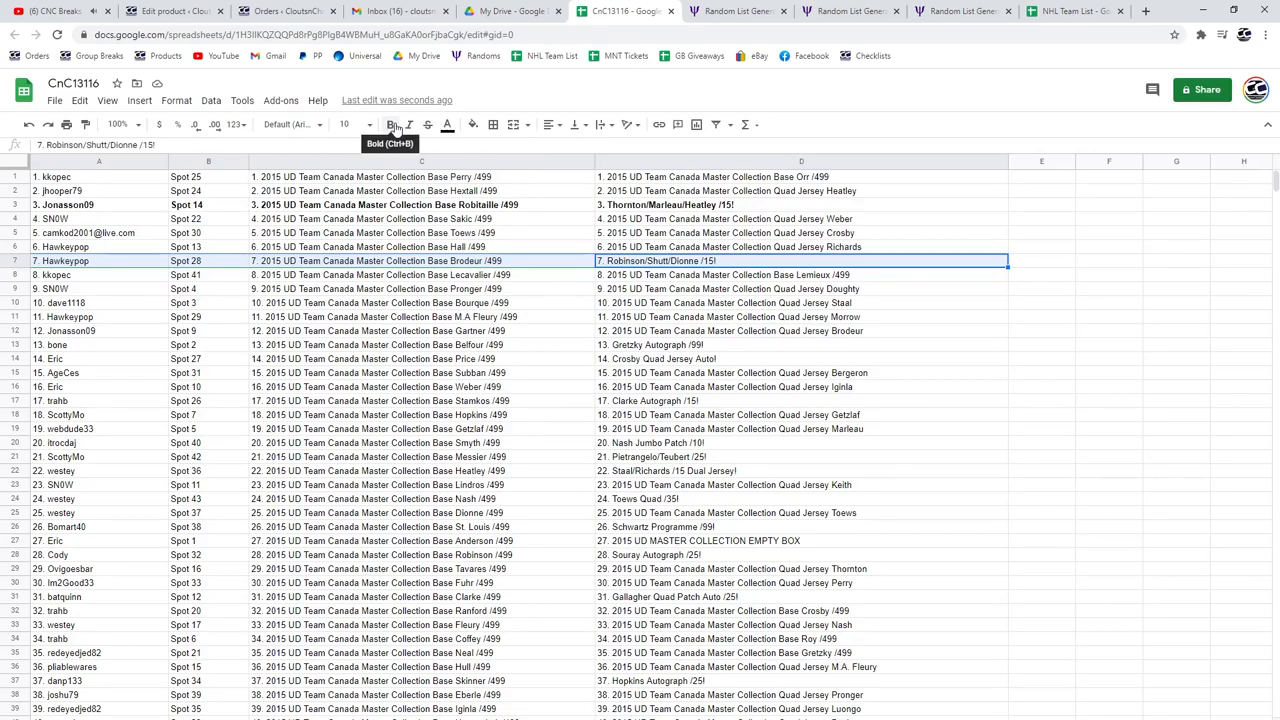
left_click(387, 124)
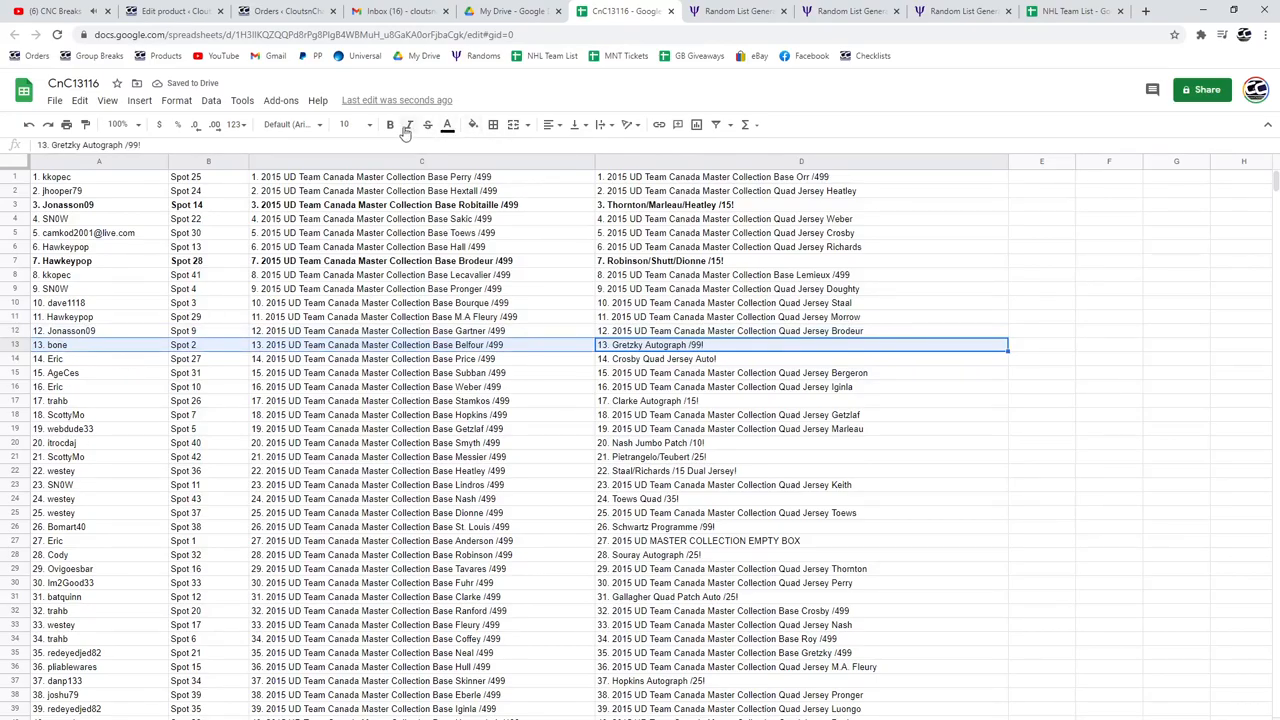
left_click(389, 124)
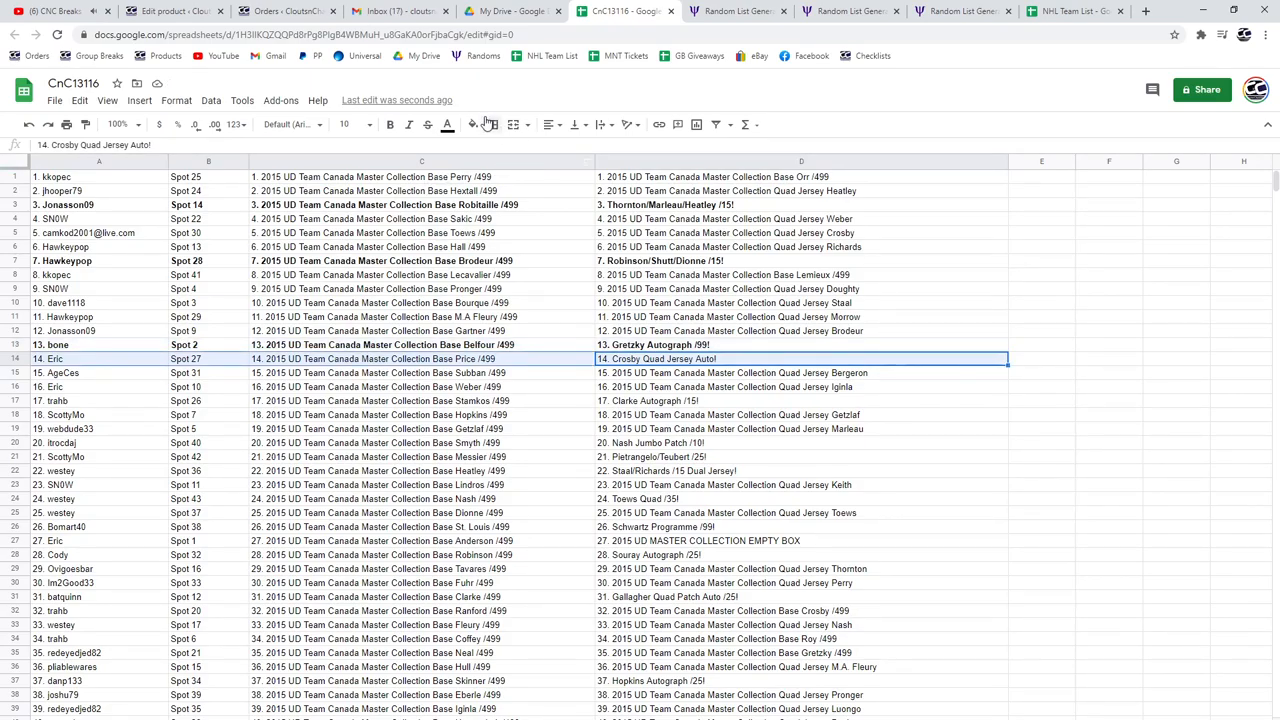
left_click(390, 124)
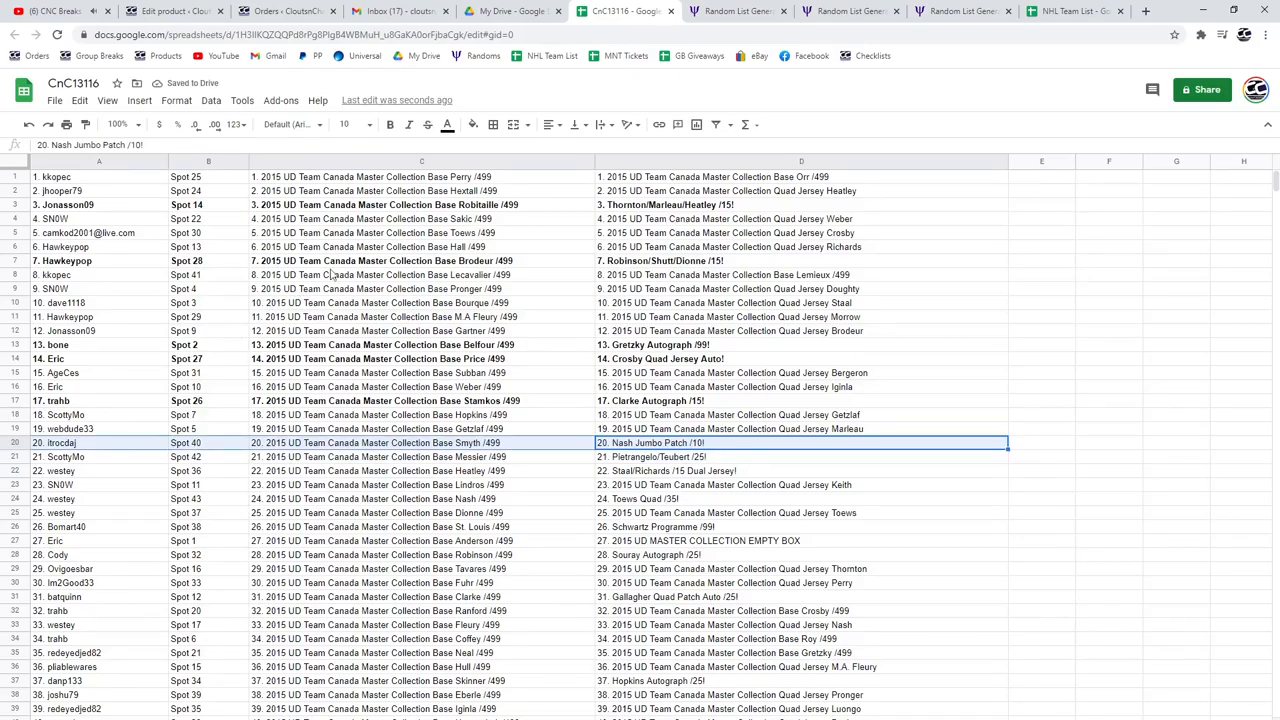
mouse_move(389, 124)
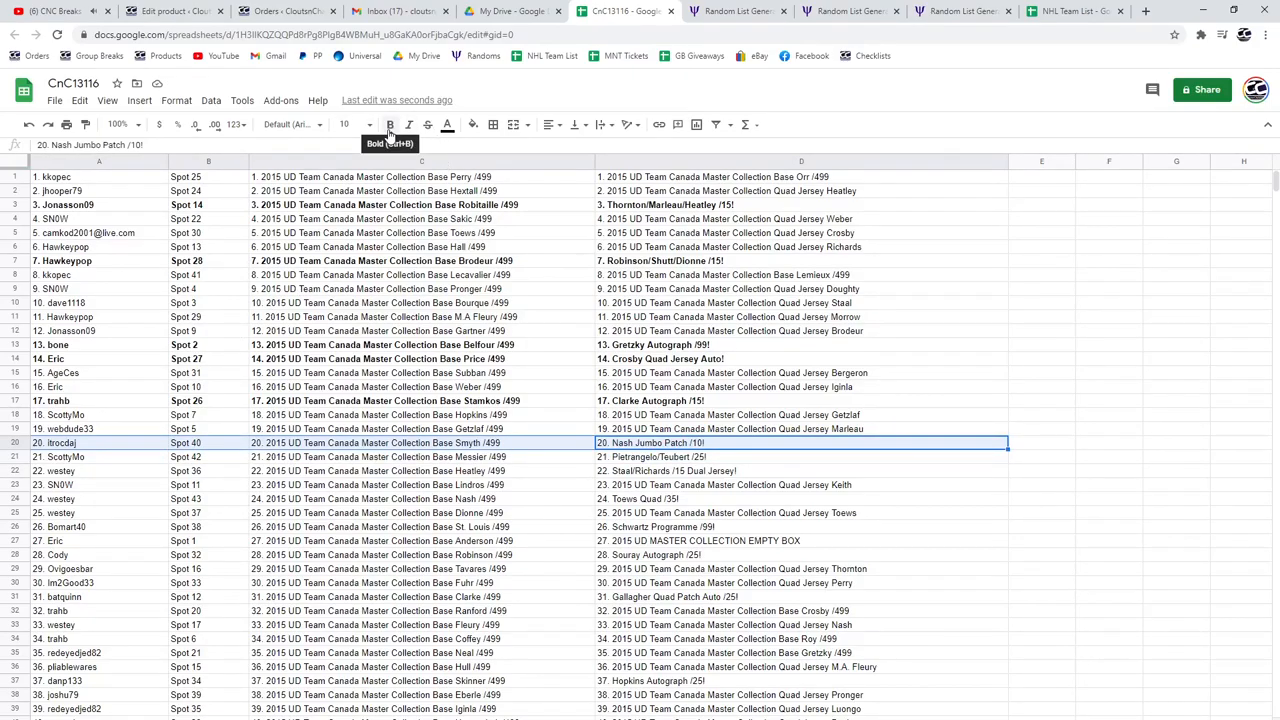
left_click(390, 124)
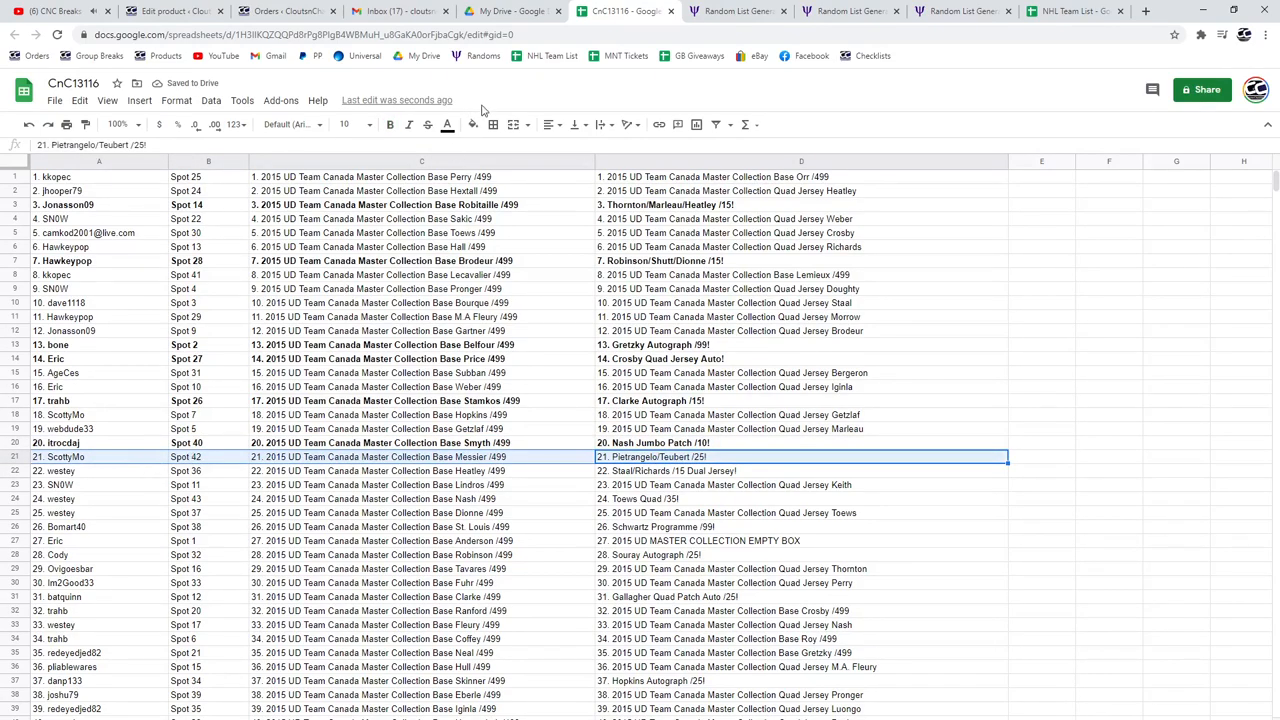
- Bold columns A–D of hit rows 21, 22, 24, 26, 27, 28, 31, 37 and 41
left_click(801, 471)
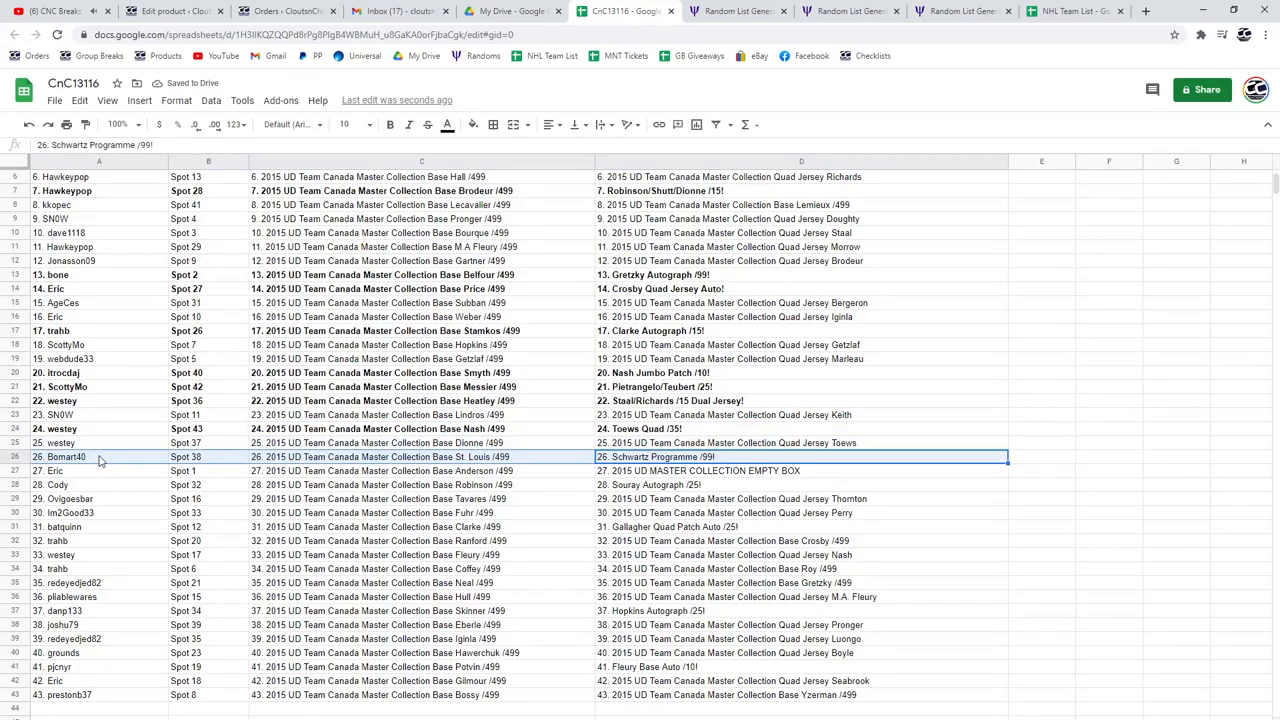
mouse_move(391, 124)
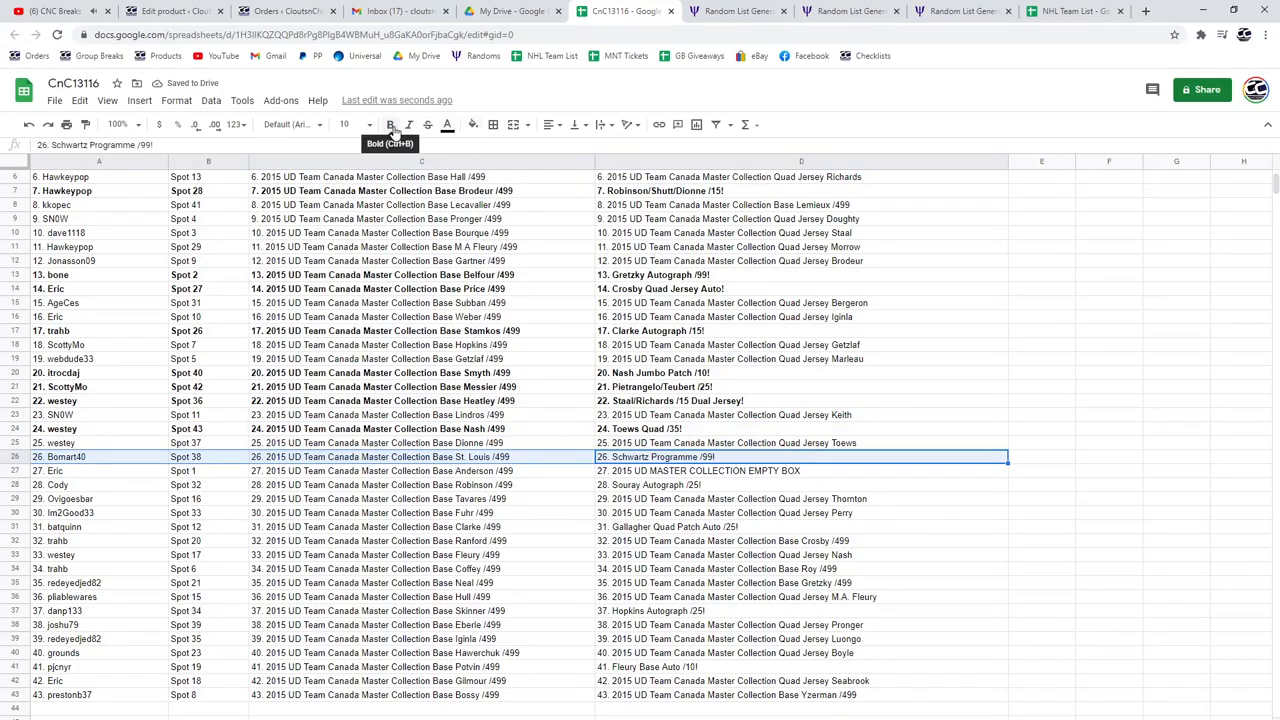
left_click(390, 124)
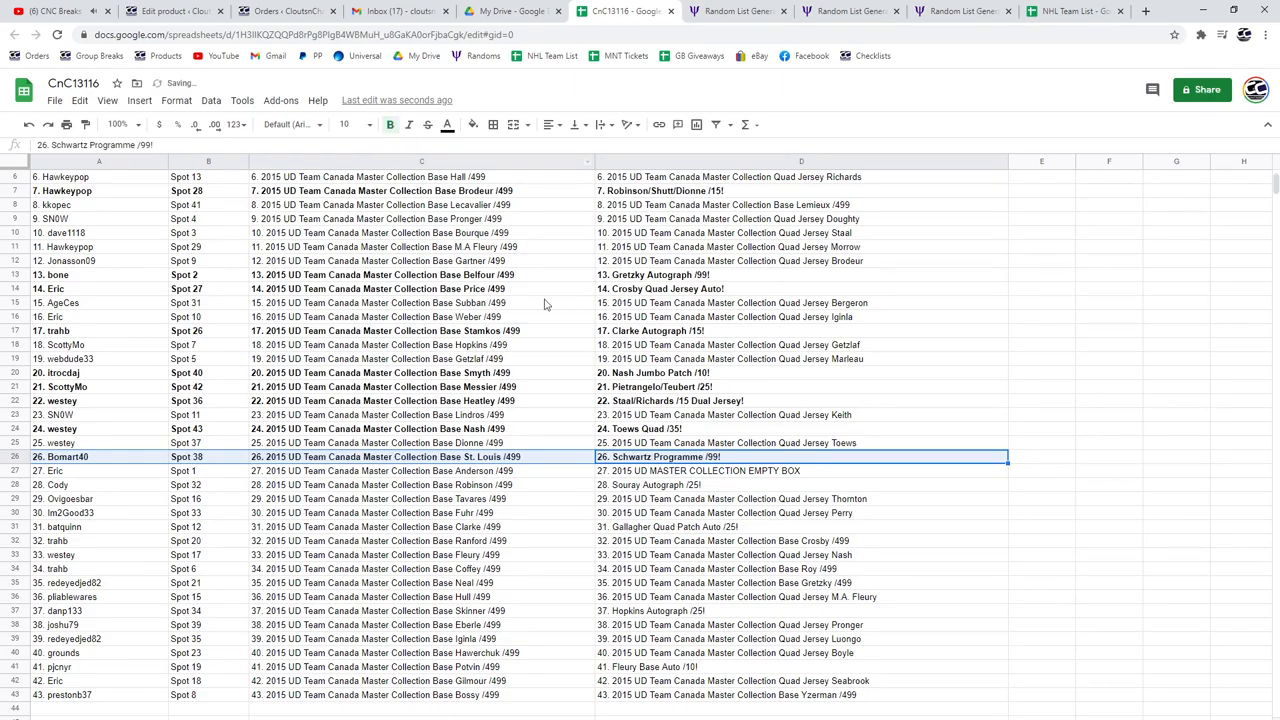
left_click(85, 457)
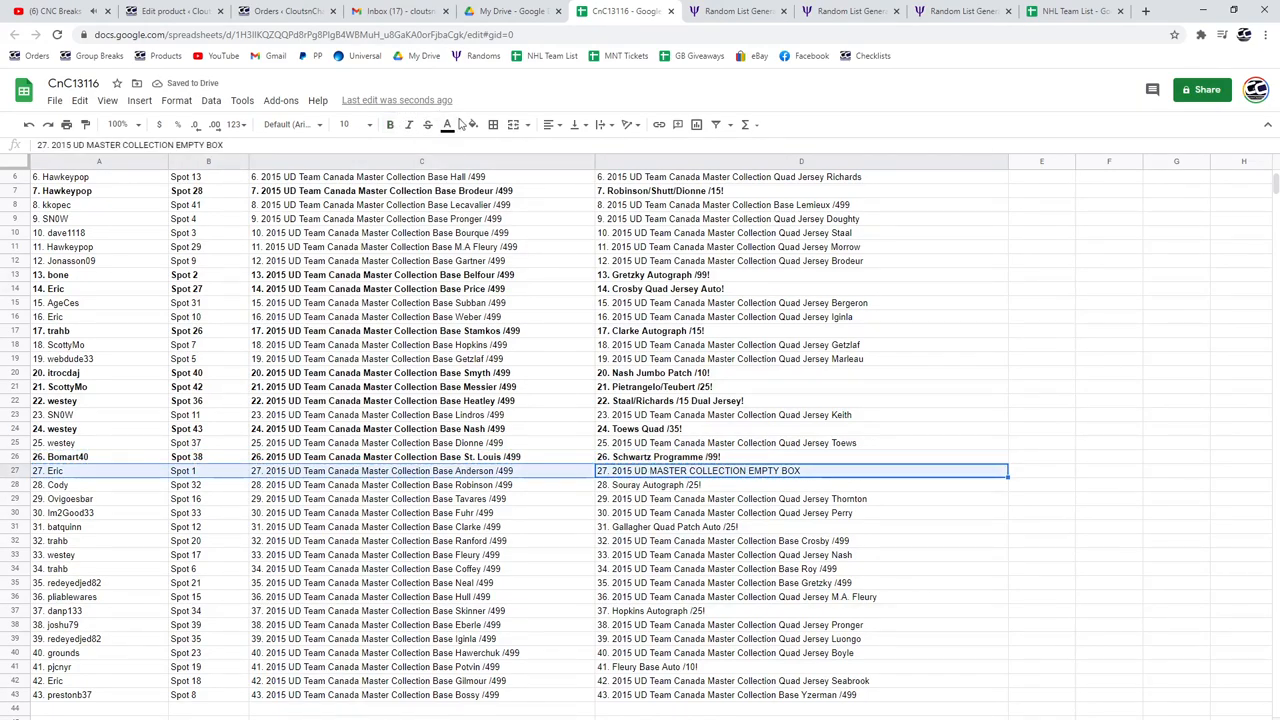
left_click(650, 485)
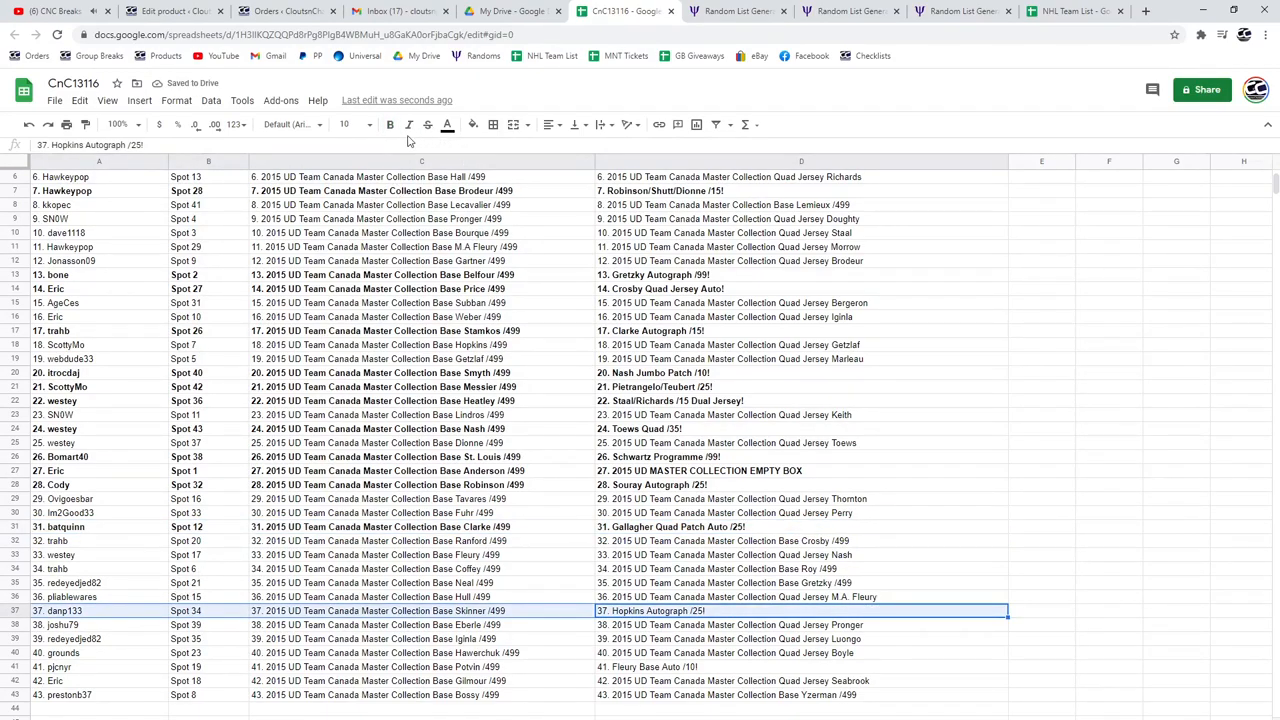
left_click(390, 124)
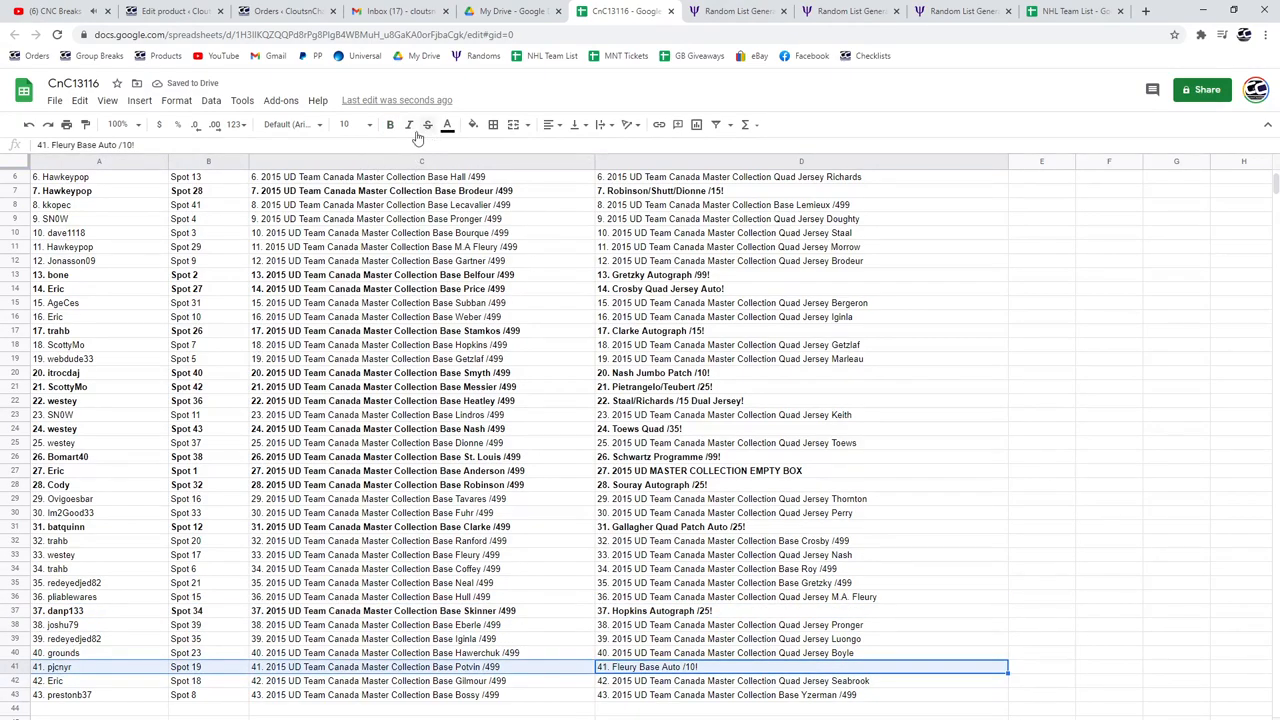
left_click(389, 124)
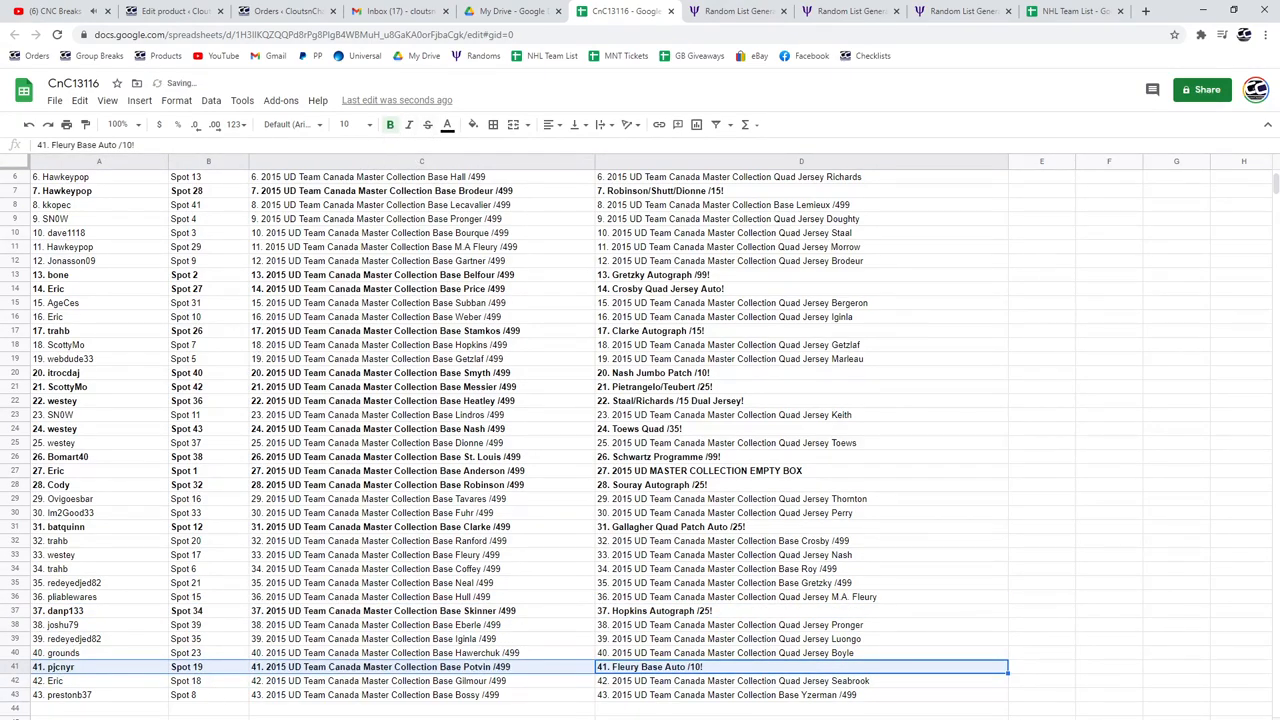